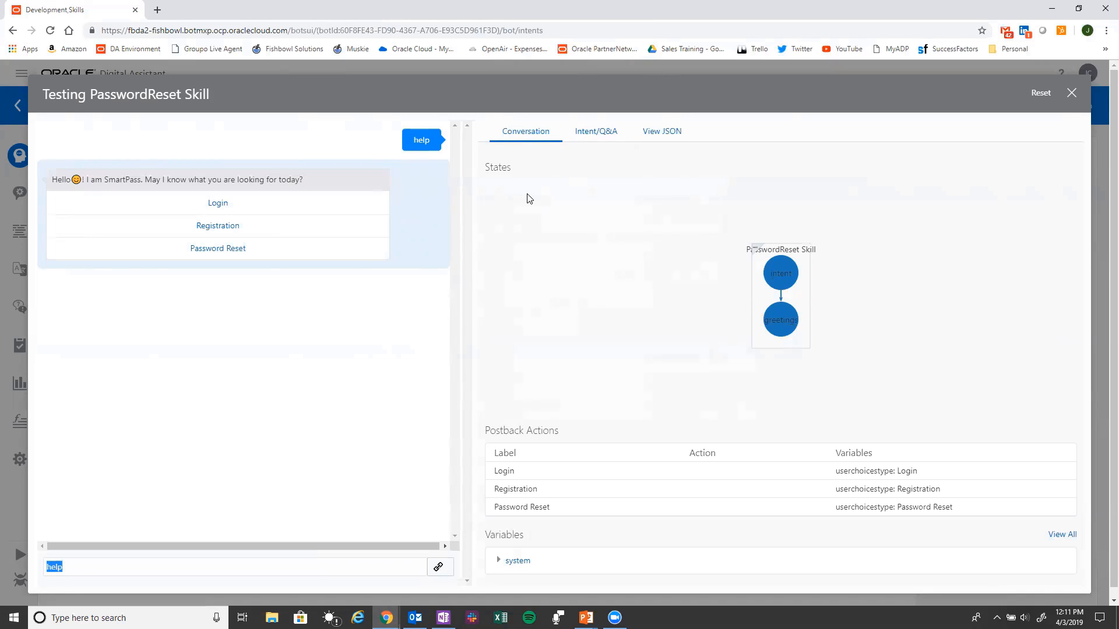
pyautogui.moveTo(550, 230)
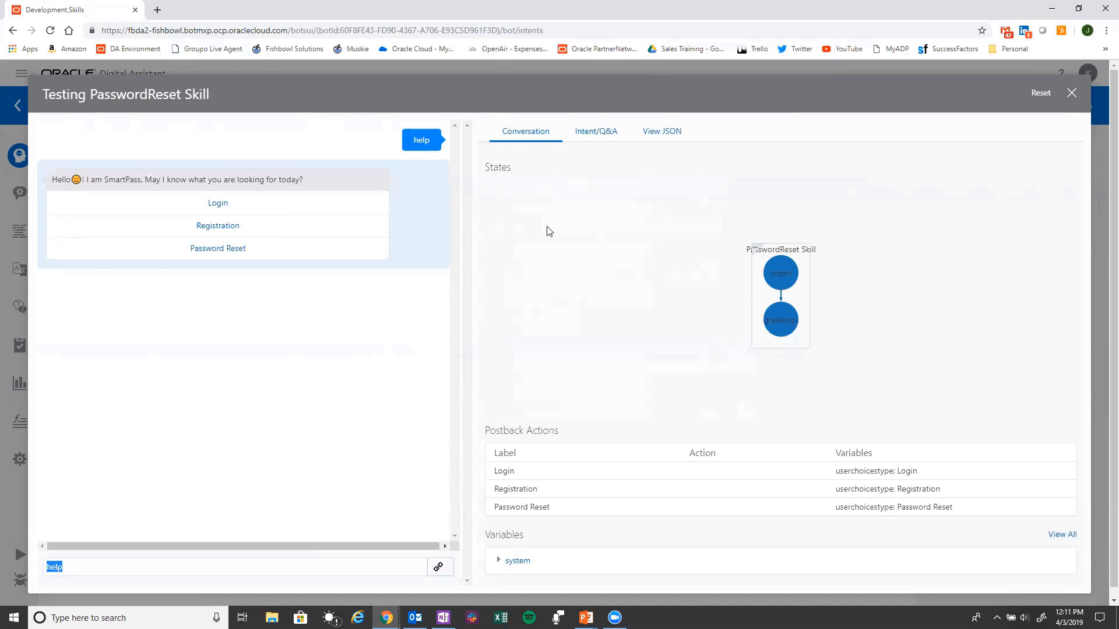
pyautogui.moveTo(184, 188)
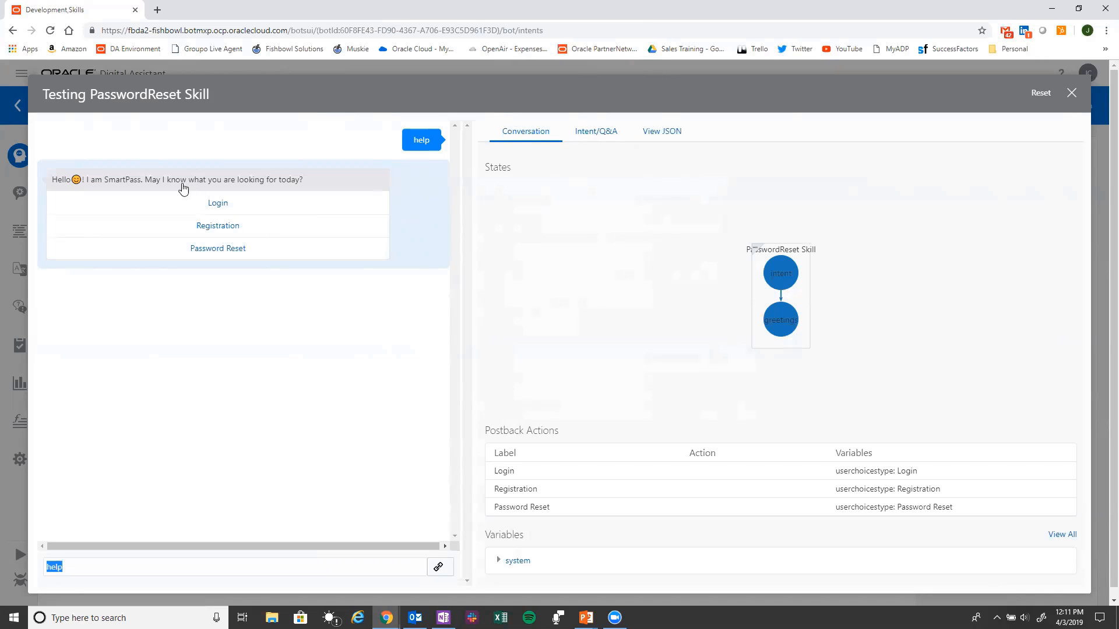
pyautogui.moveTo(244, 254)
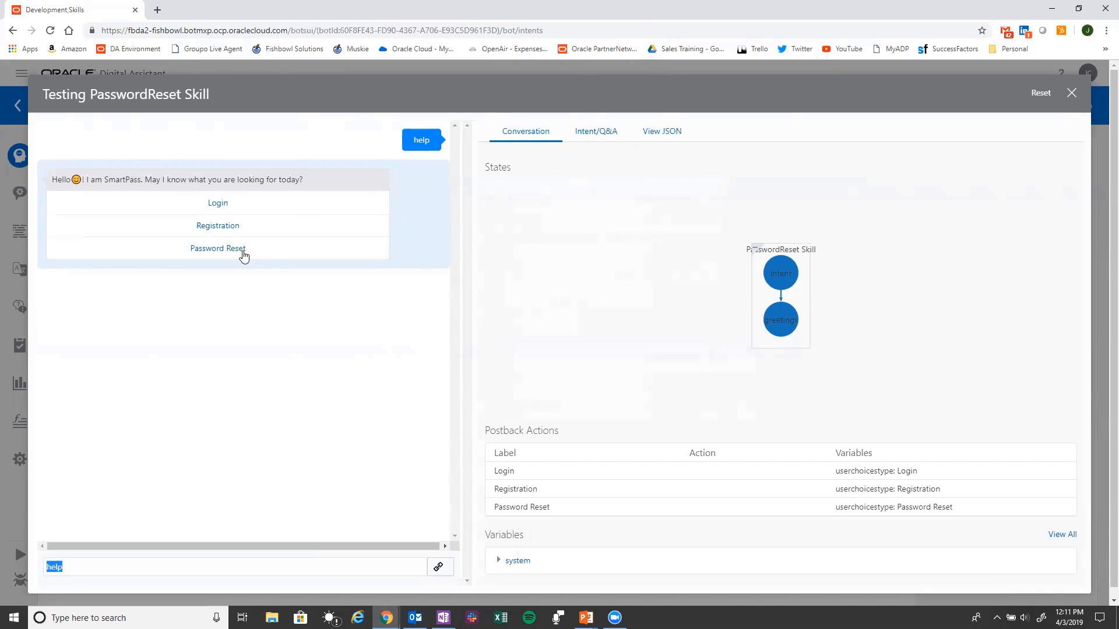
# - Start the Password Reset conversation and give the user's email address
pyautogui.click(217, 248)
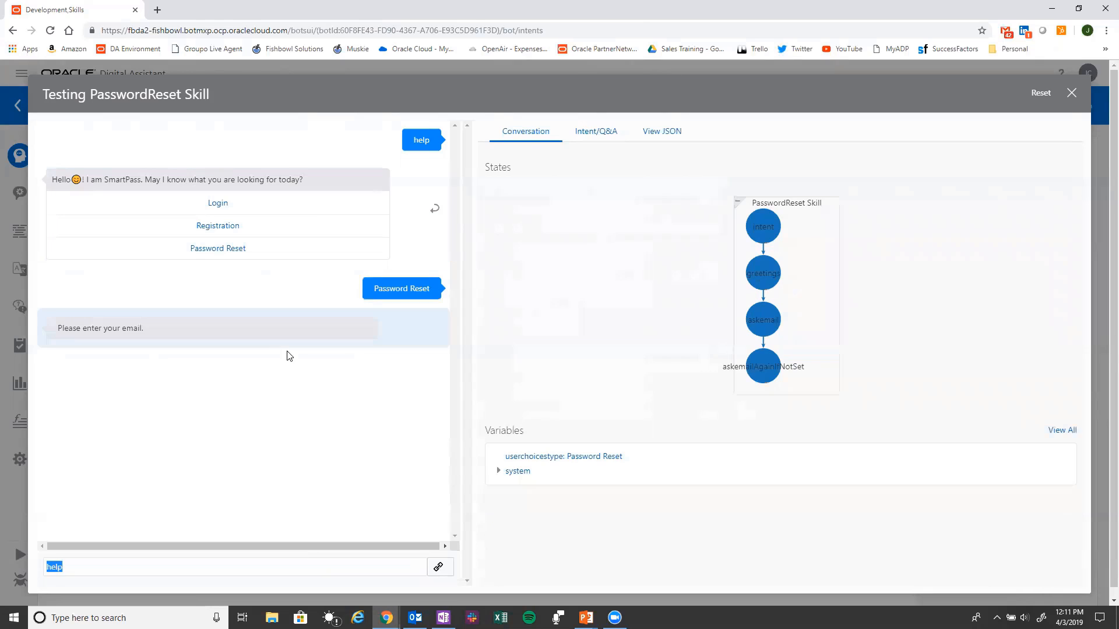
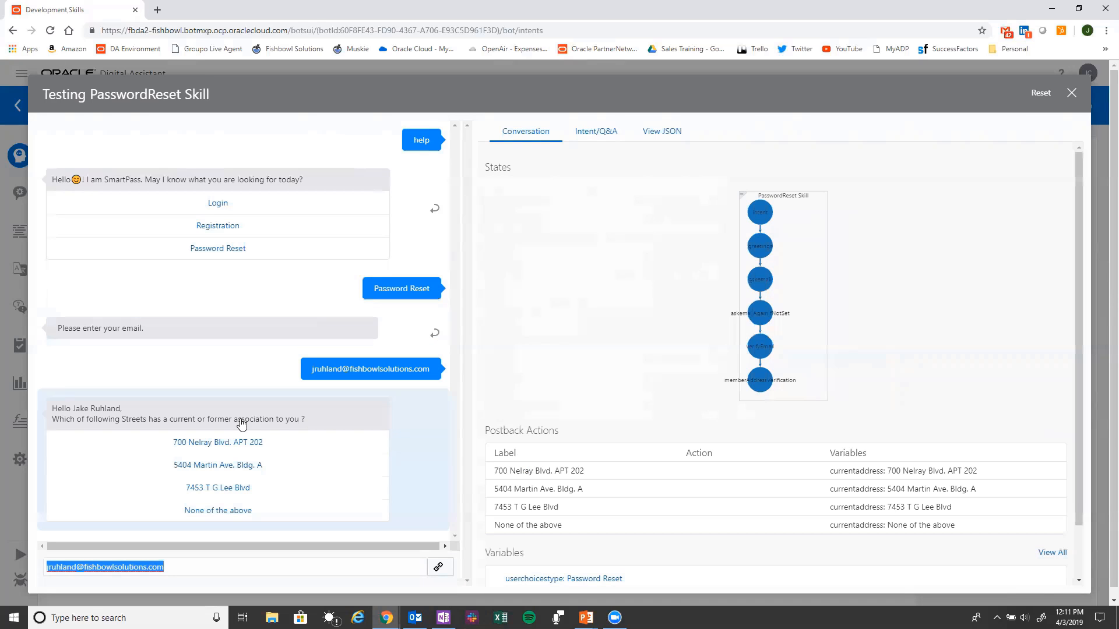
pyautogui.moveTo(321, 433)
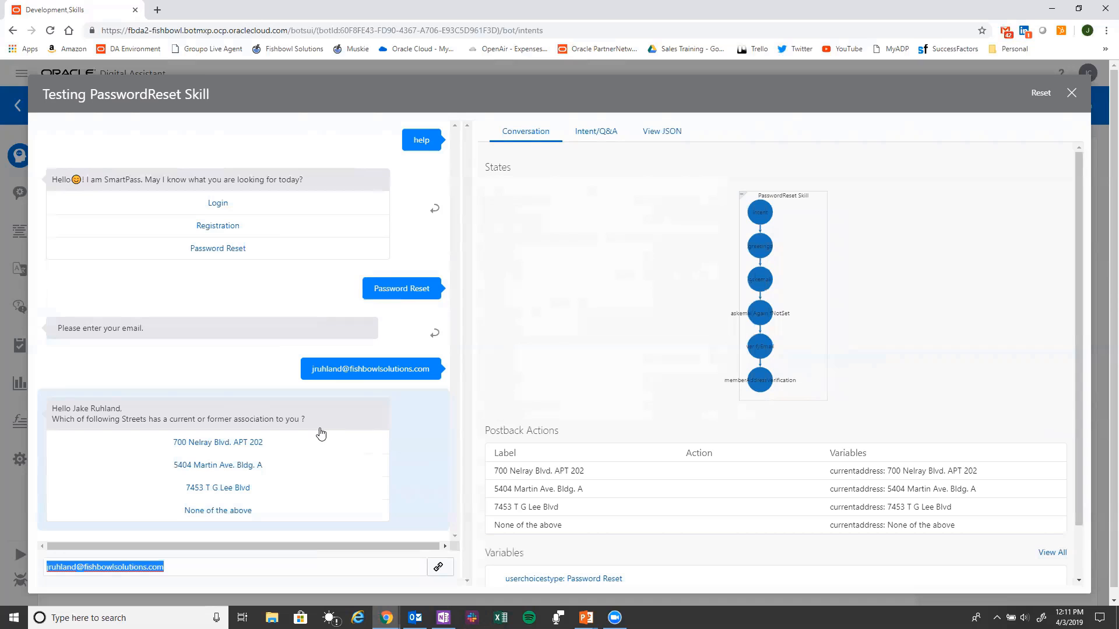
pyautogui.click(217, 510)
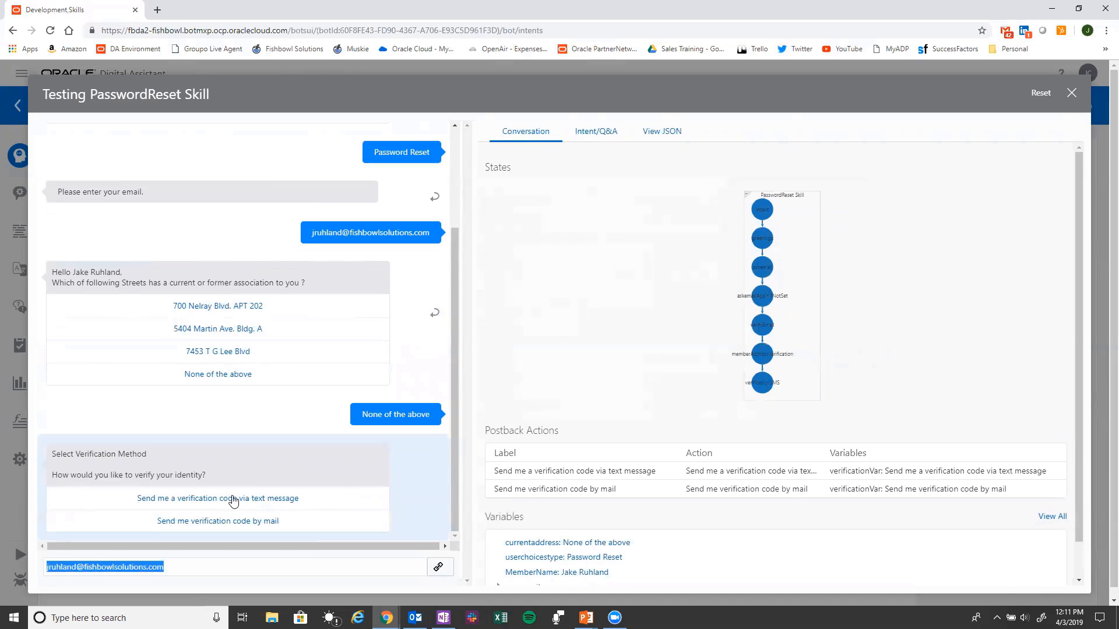
pyautogui.moveTo(322, 501)
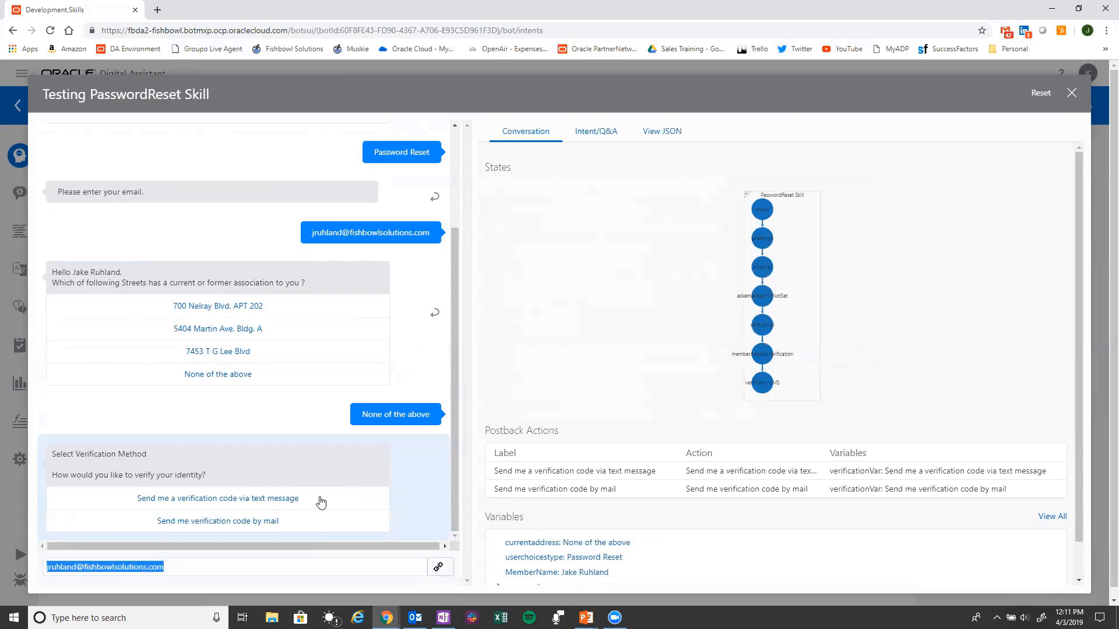
pyautogui.click(217, 499)
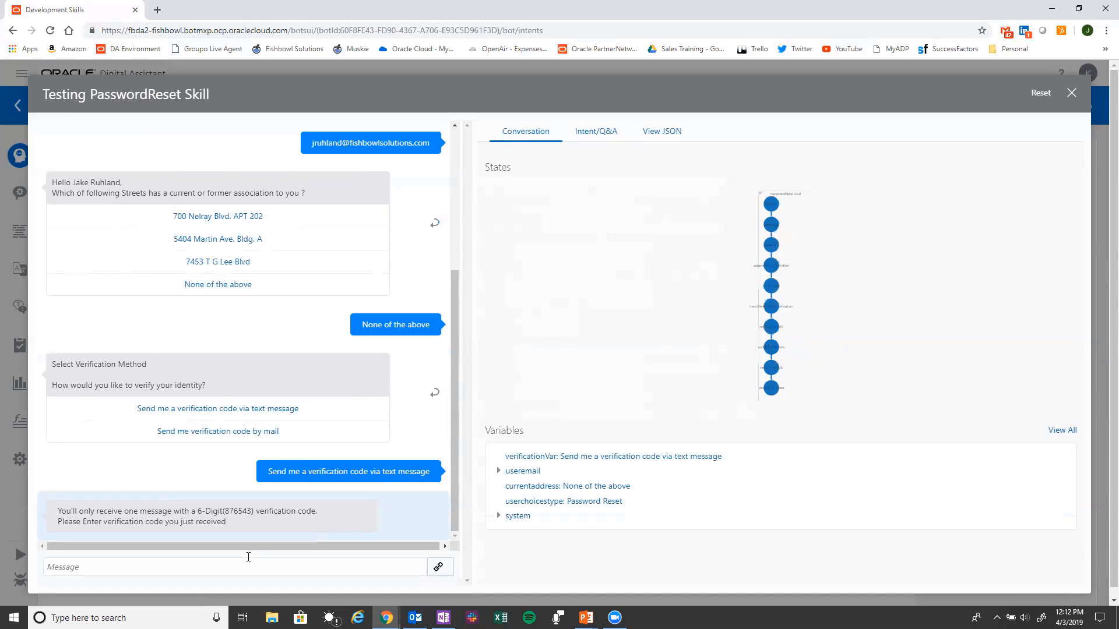
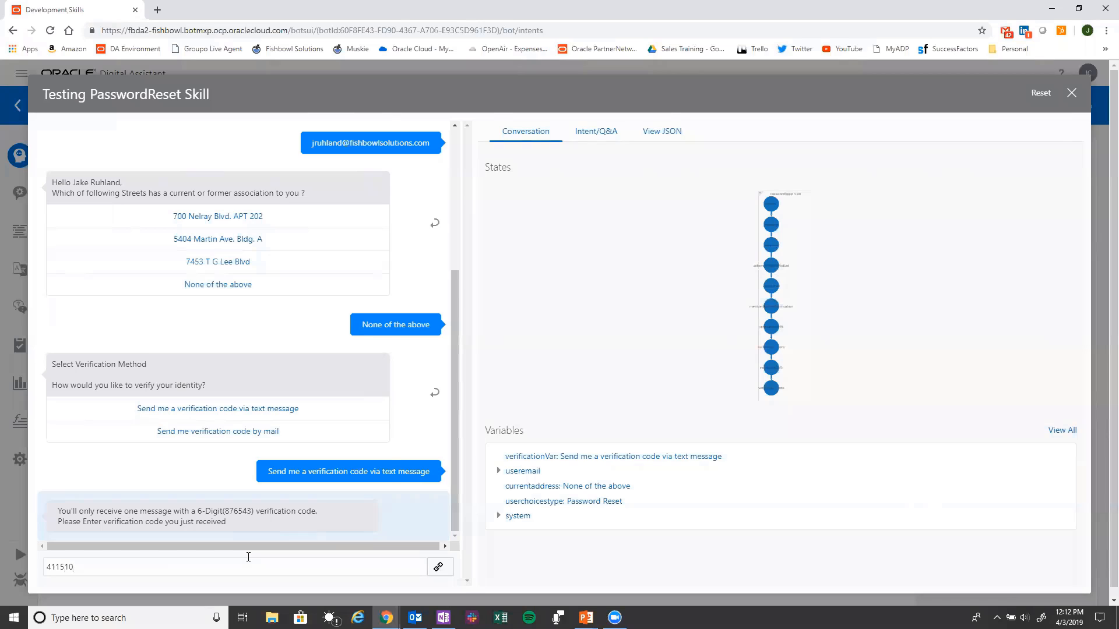
pyautogui.press('Enter')
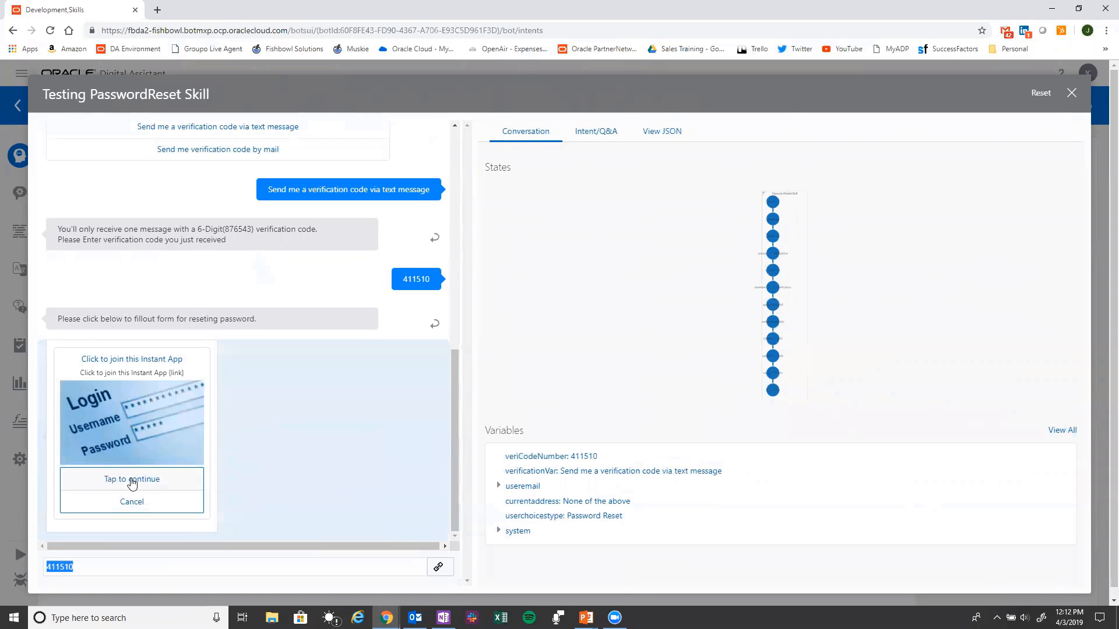
pyautogui.moveTo(154, 485)
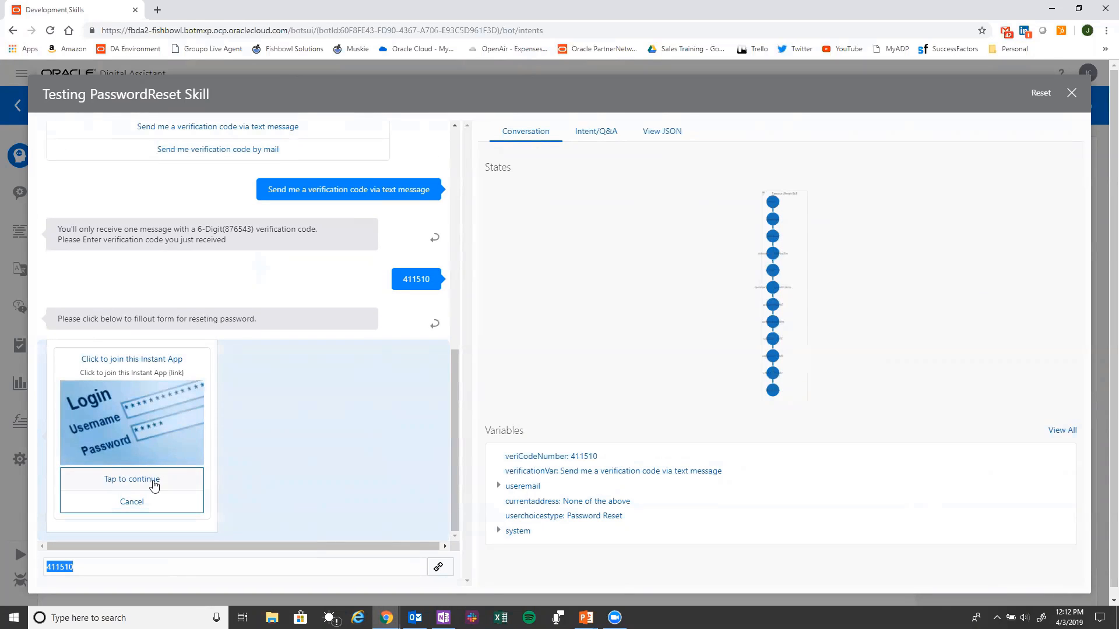
# - Fill the reset form with the new password and its confirmation, submit it, and rate the experience
pyautogui.click(132, 479)
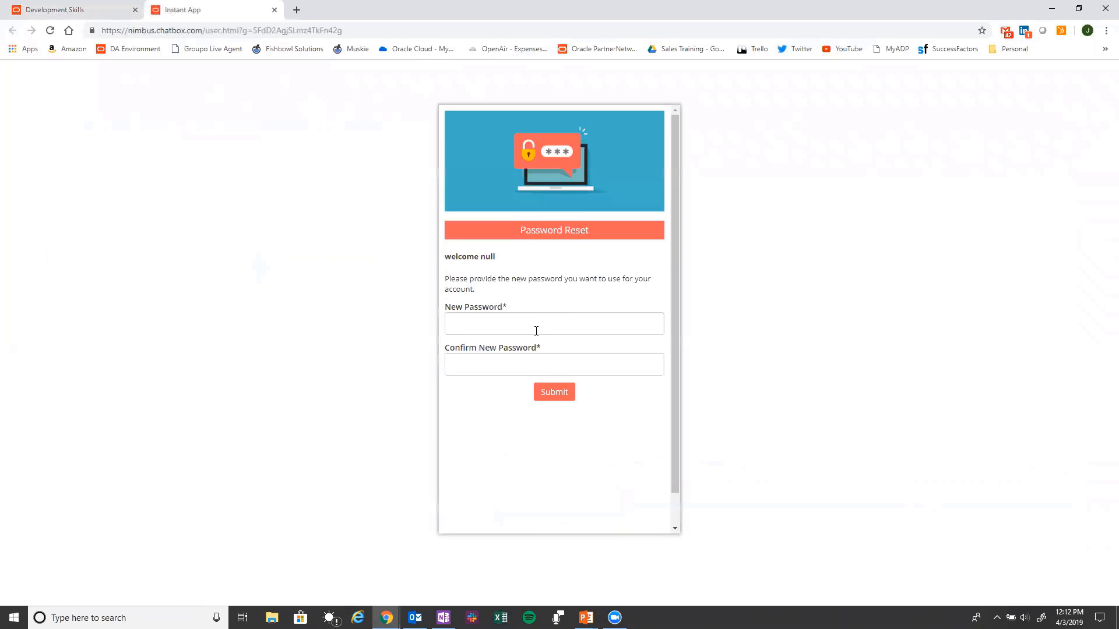
pyautogui.write('password')
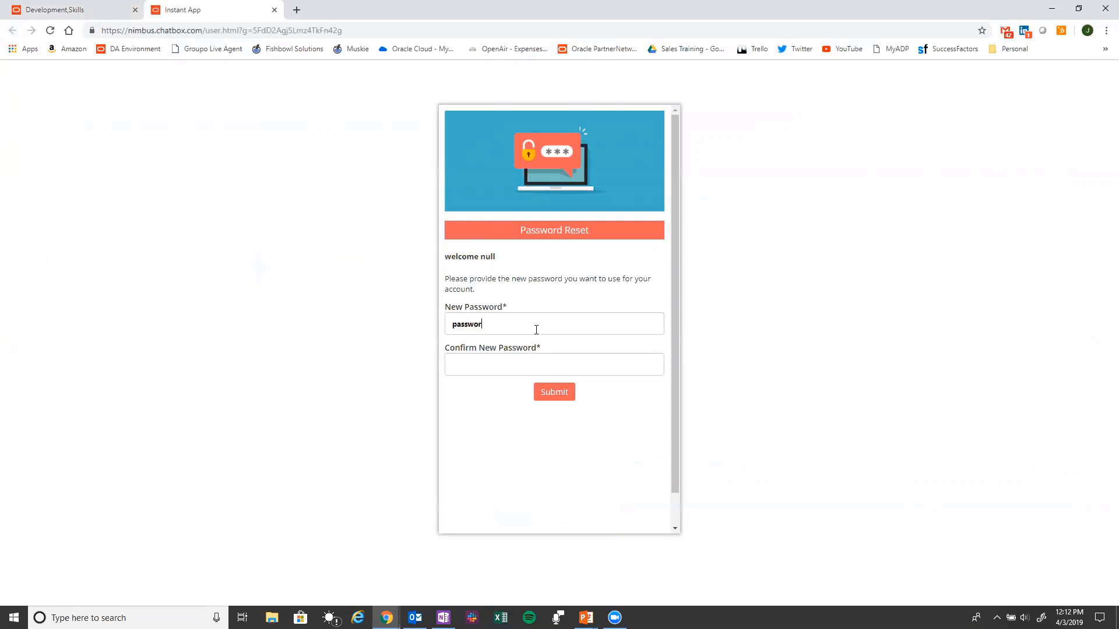
pyautogui.write('pass')
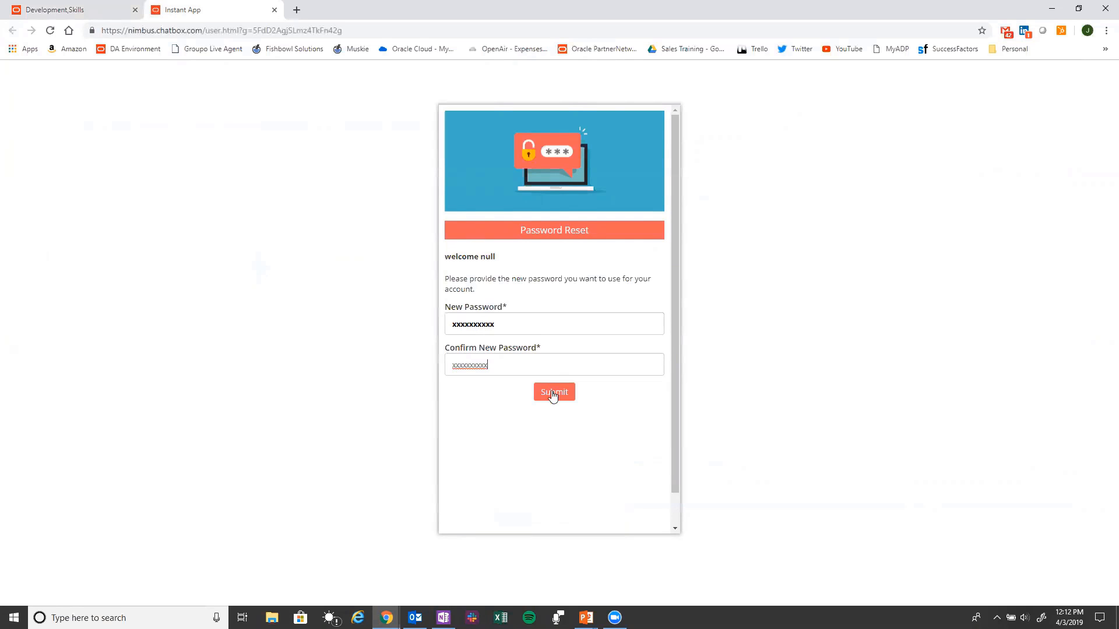
pyautogui.click(555, 392)
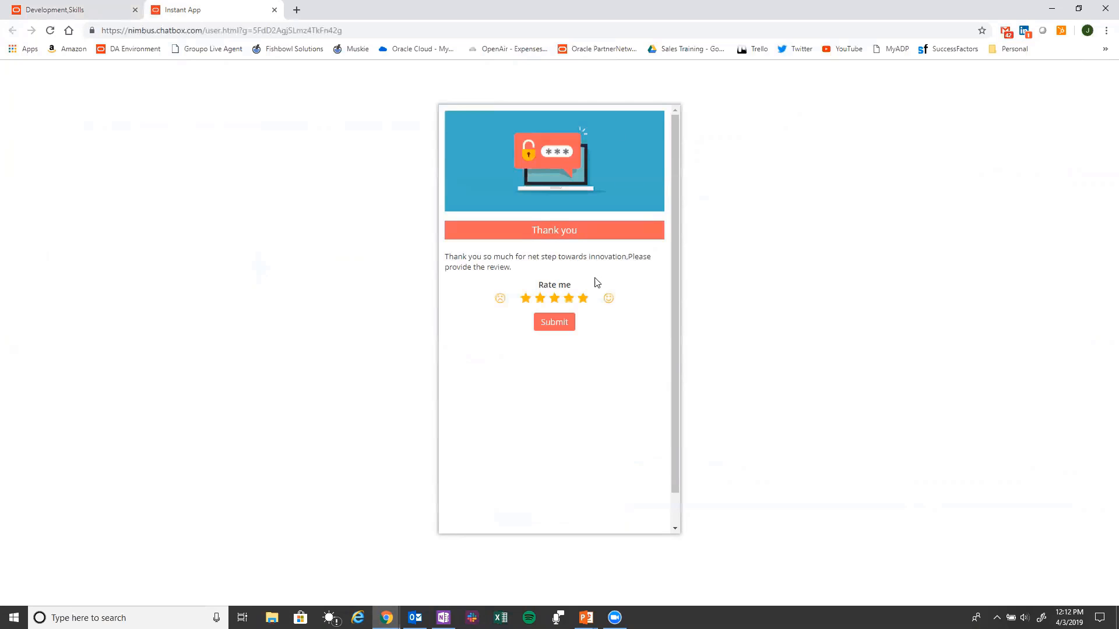
pyautogui.click(555, 322)
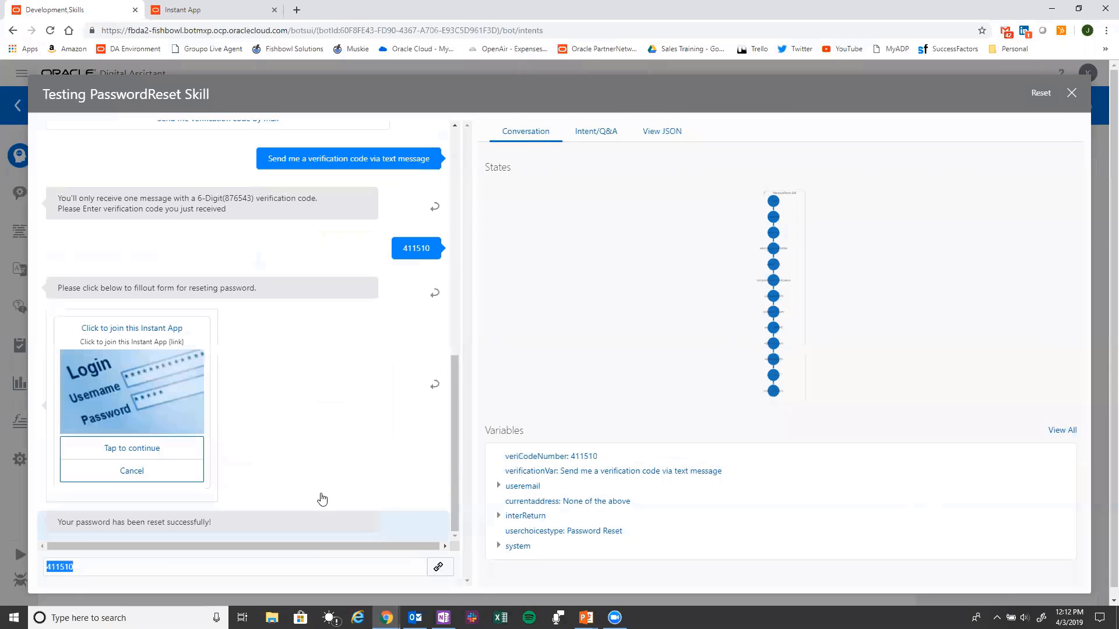
pyautogui.moveTo(219, 534)
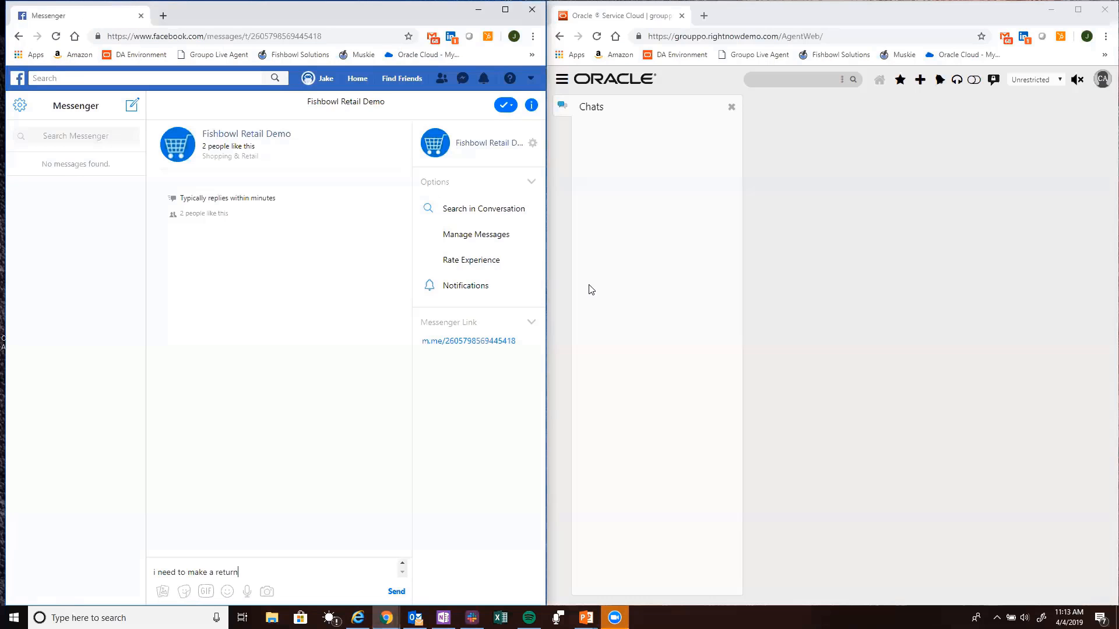
pyautogui.moveTo(576, 308)
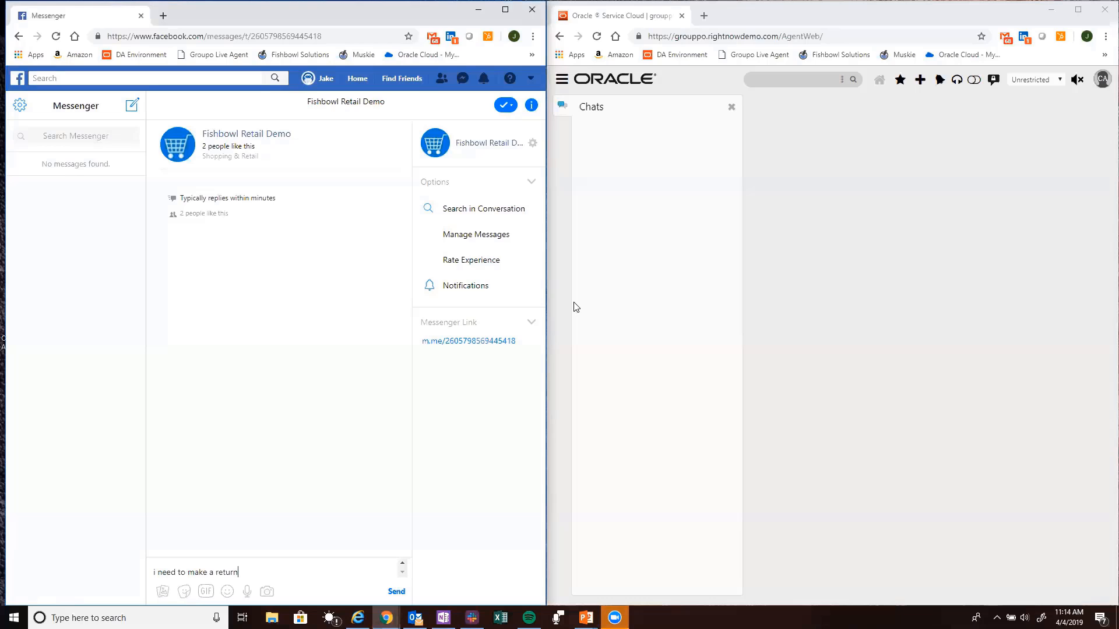
pyautogui.moveTo(483, 365)
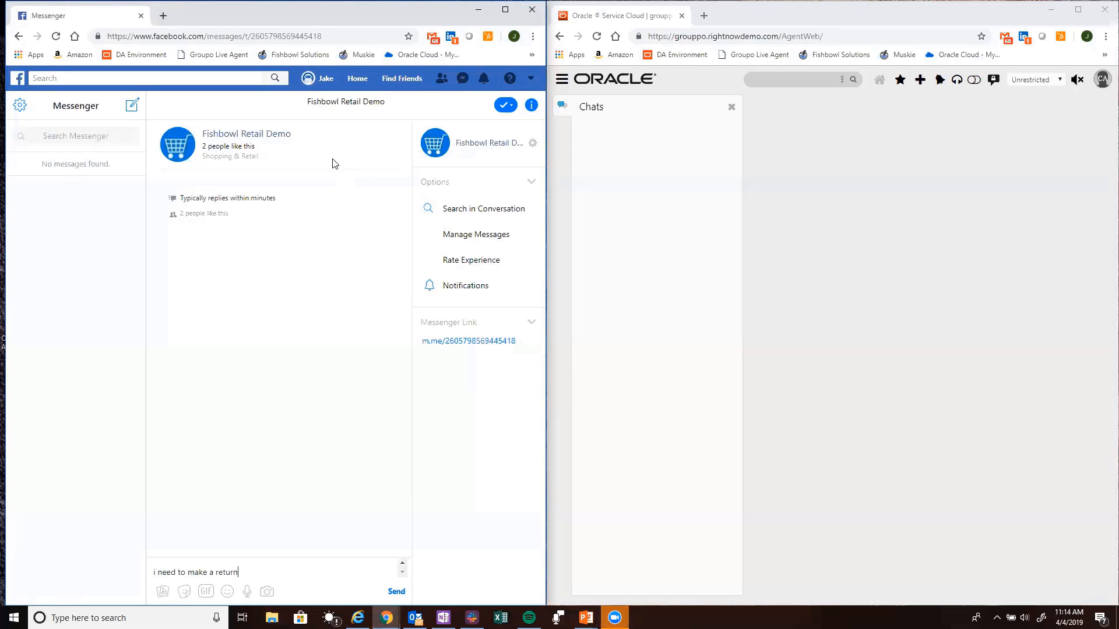
pyautogui.moveTo(226, 243)
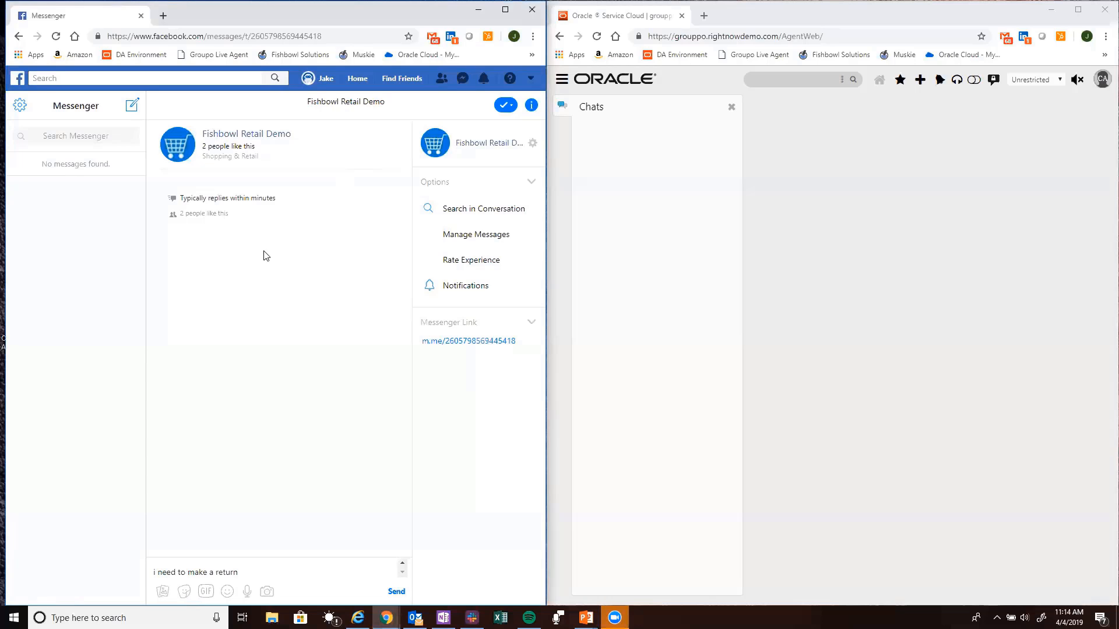
pyautogui.moveTo(292, 588)
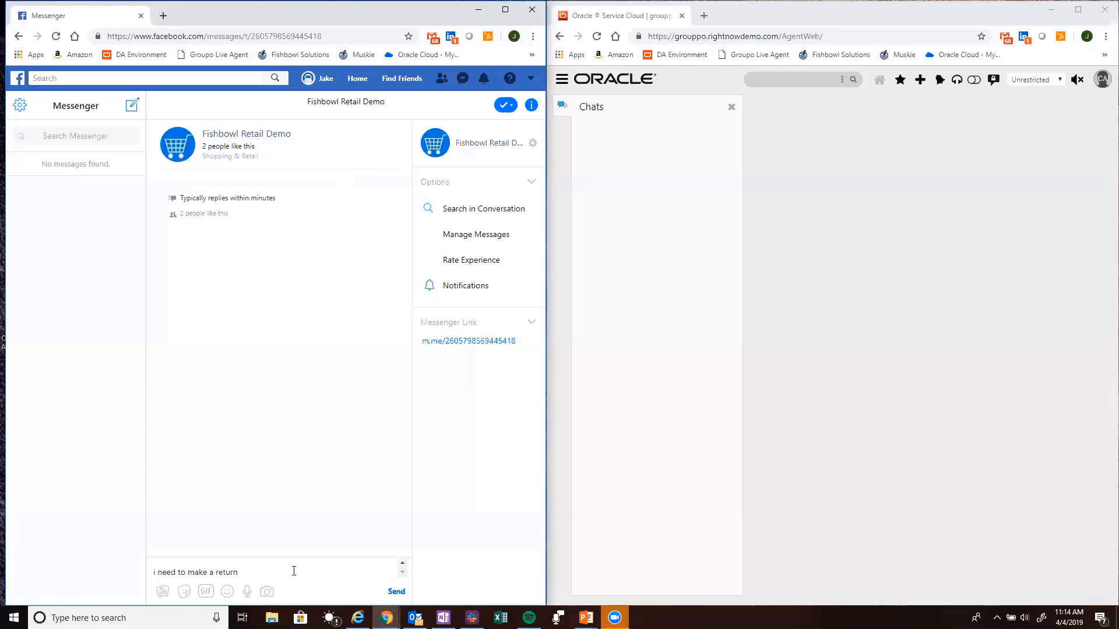
# - Send 'i need to make a return' to the Fishbowl Retail Demo bot
pyautogui.click(396, 592)
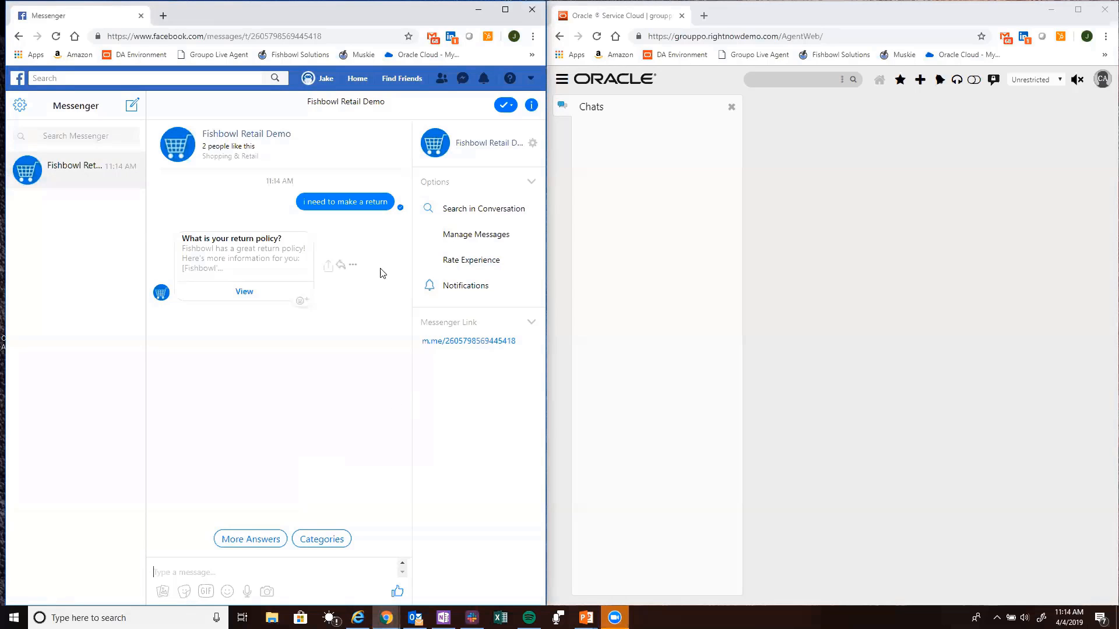
pyautogui.moveTo(247, 249)
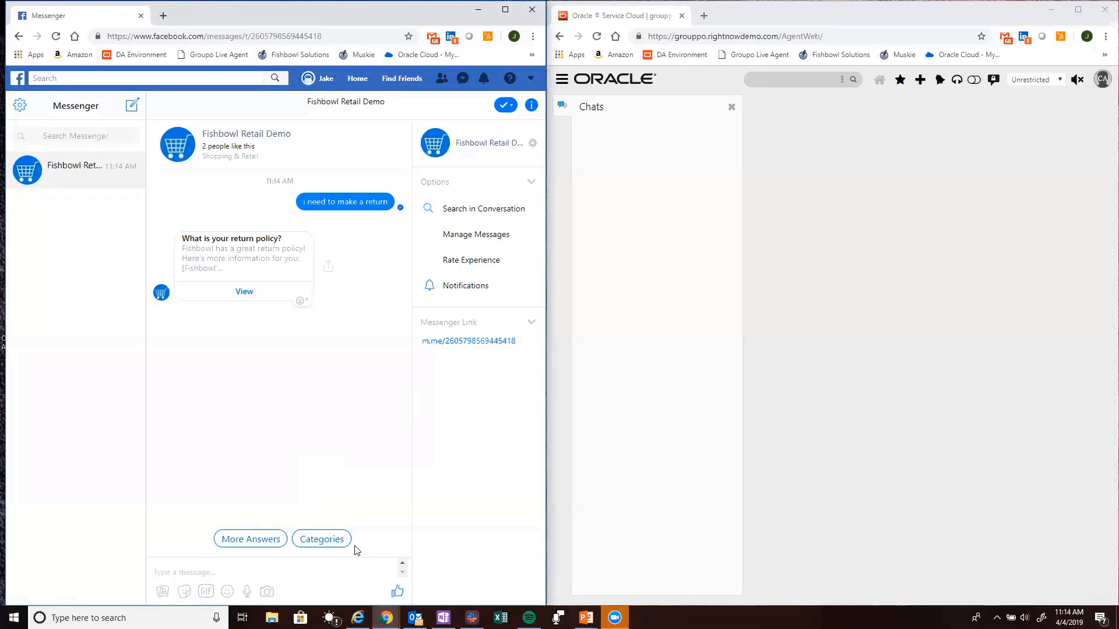
# - Send 'i need help' and answer No to 'Was my response helpful' to reach a live agent
pyautogui.write('what')
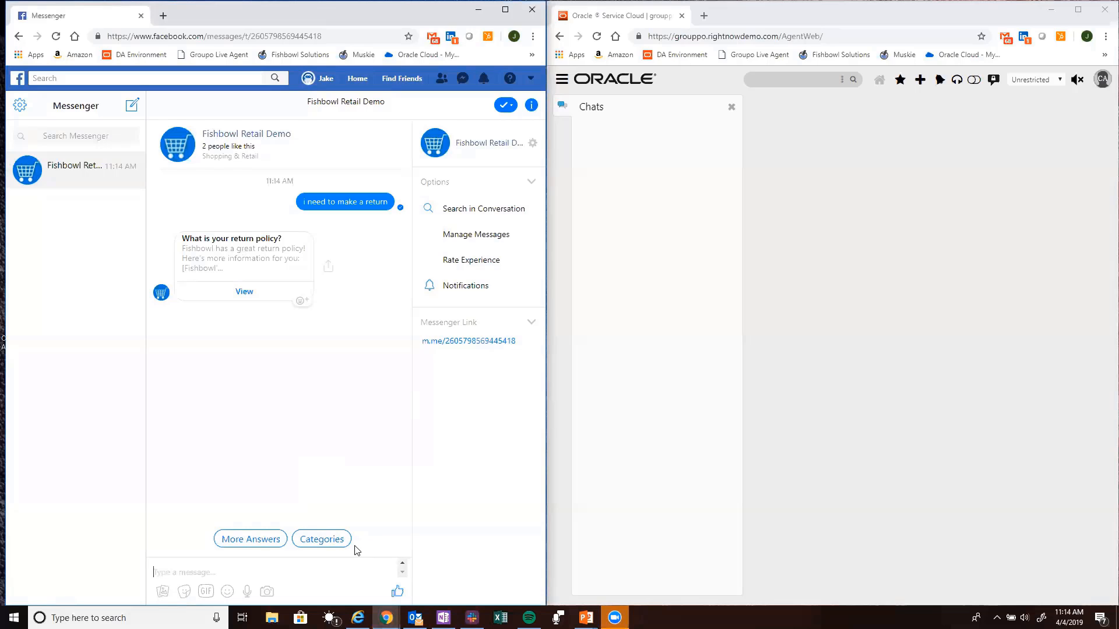
pyautogui.write('hh')
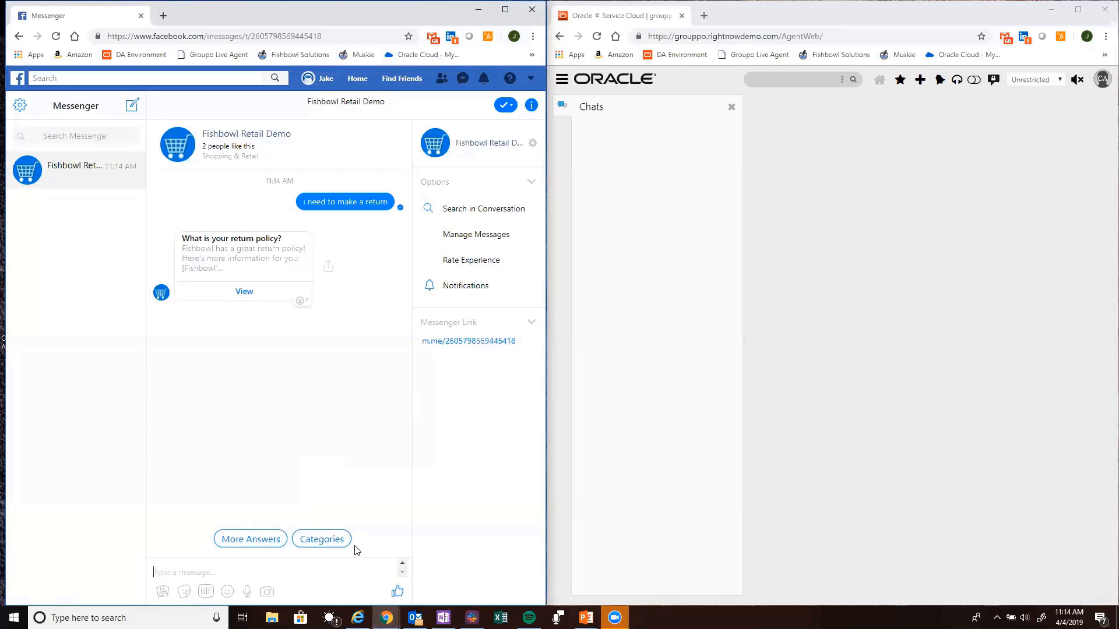
pyautogui.write('i need')
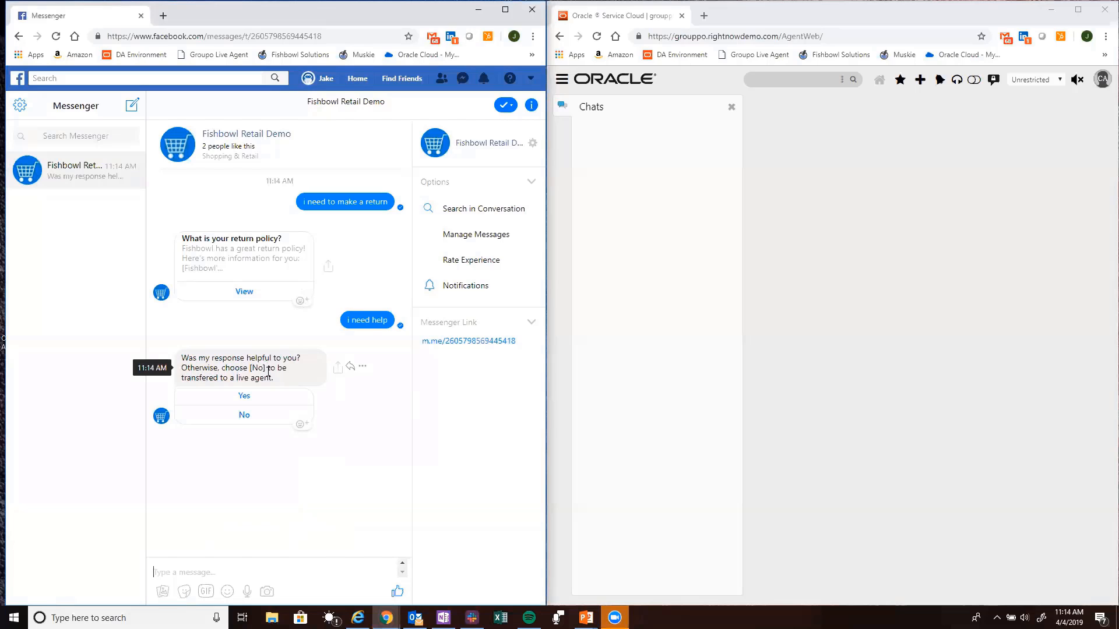
pyautogui.moveTo(282, 416)
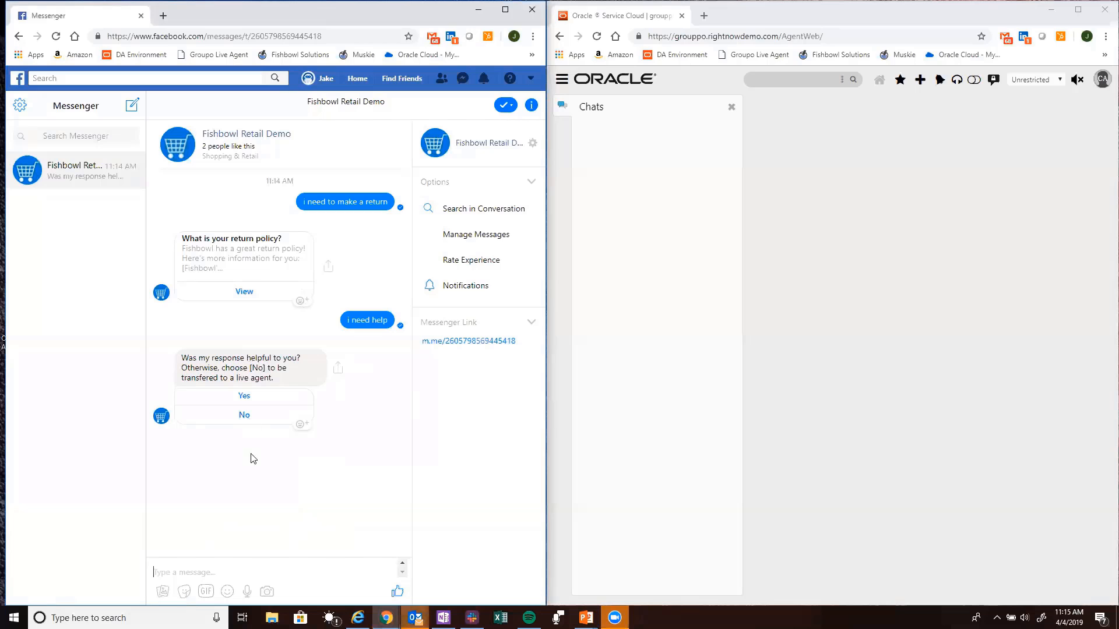
pyautogui.click(245, 415)
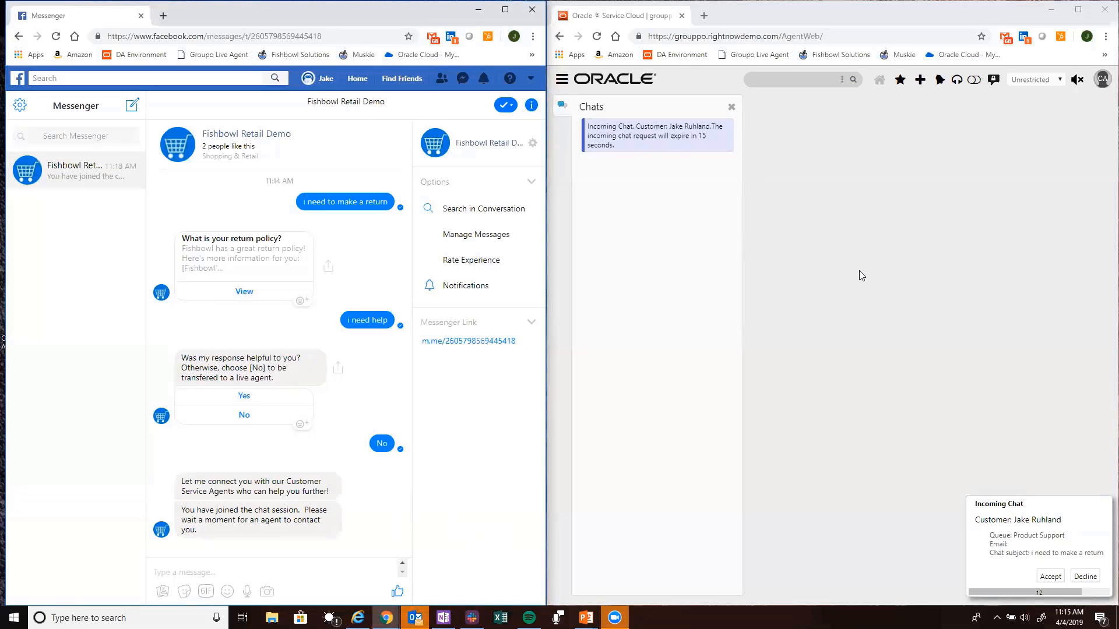
pyautogui.moveTo(970, 413)
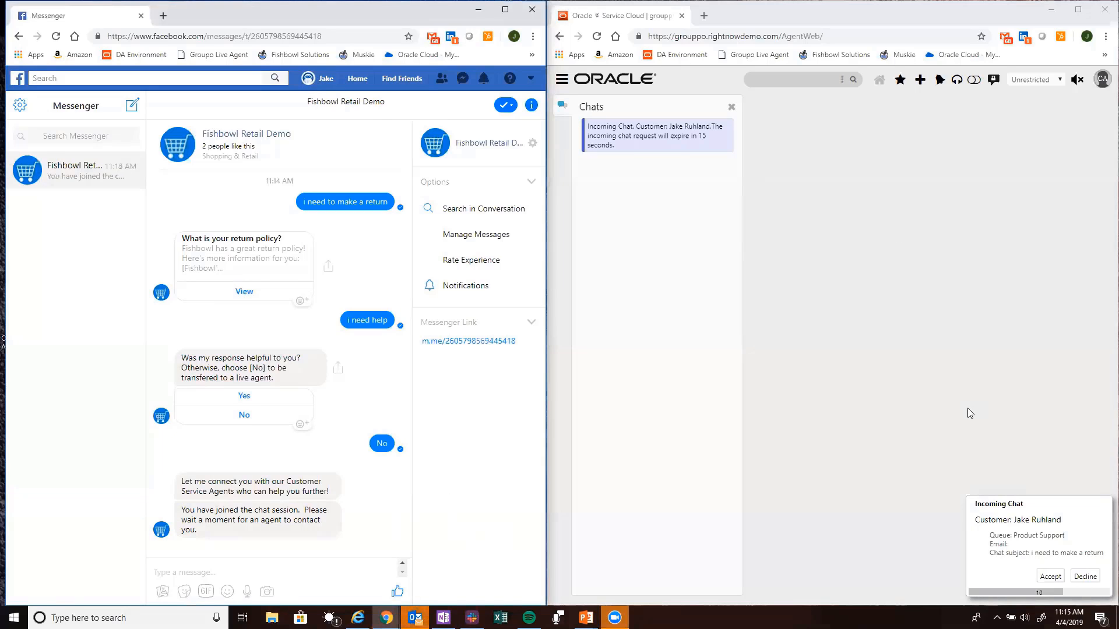
pyautogui.moveTo(1053, 576)
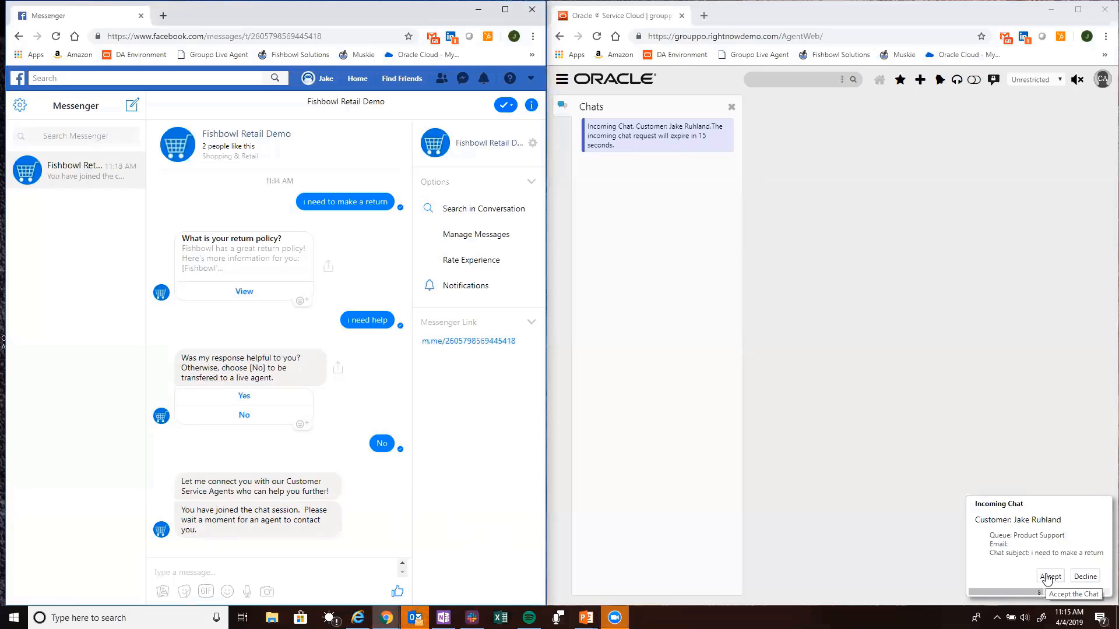
# - Accept the incoming chat, receive the customer's 'i need assistance', and start a Public Response reply
pyautogui.click(1056, 575)
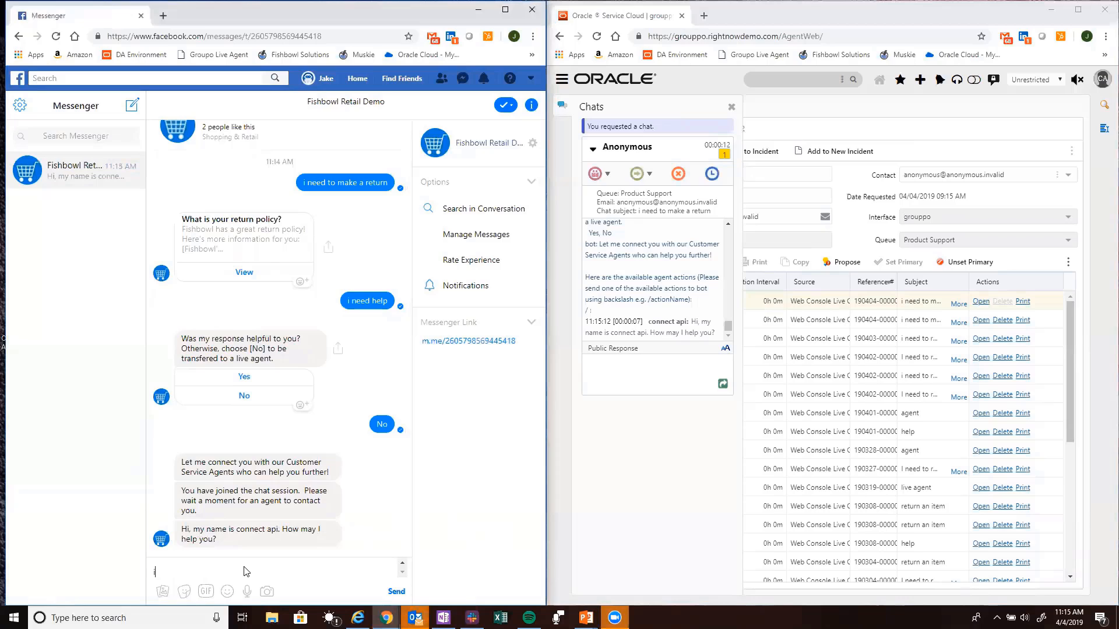
pyautogui.write('i need asss')
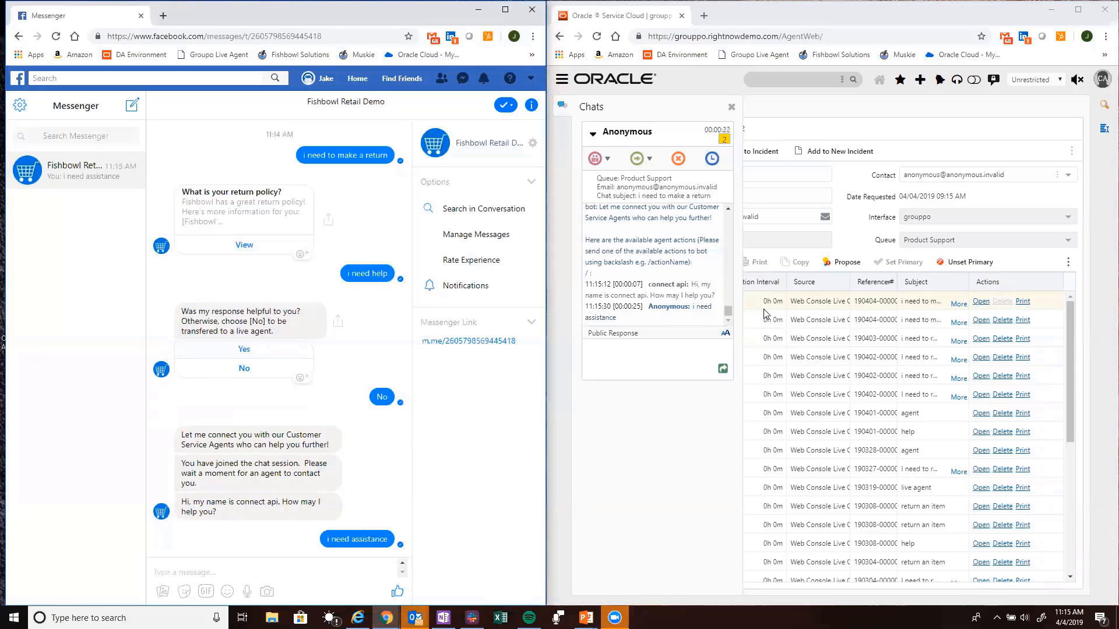
pyautogui.click(660, 350)
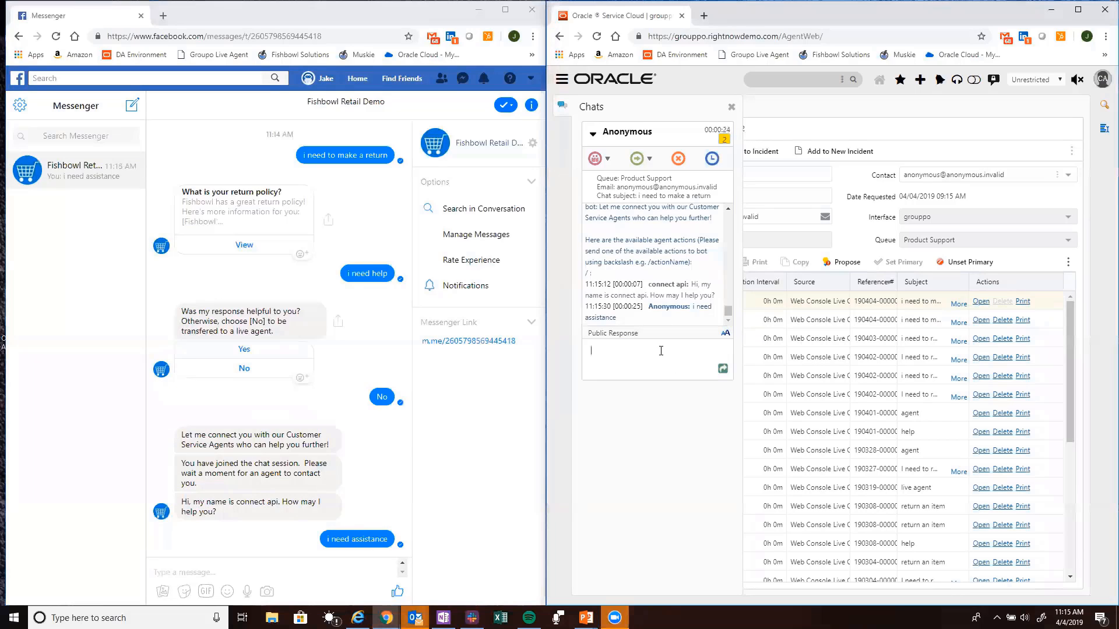